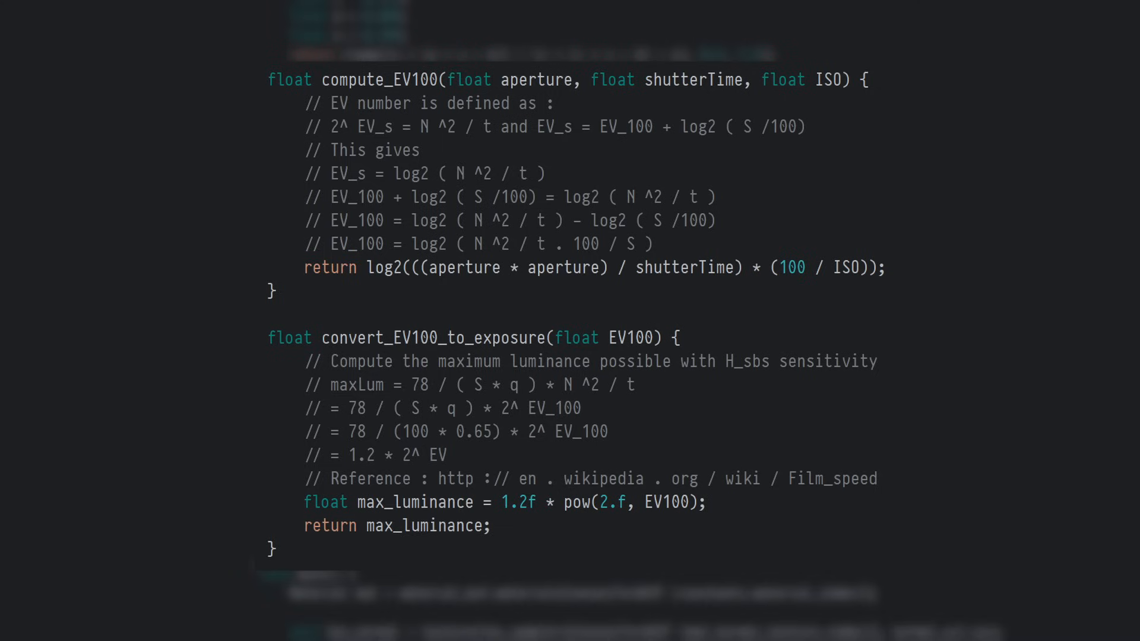
{"action": "scroll", "scroll_direction": "up", "scroll_amount": 3}
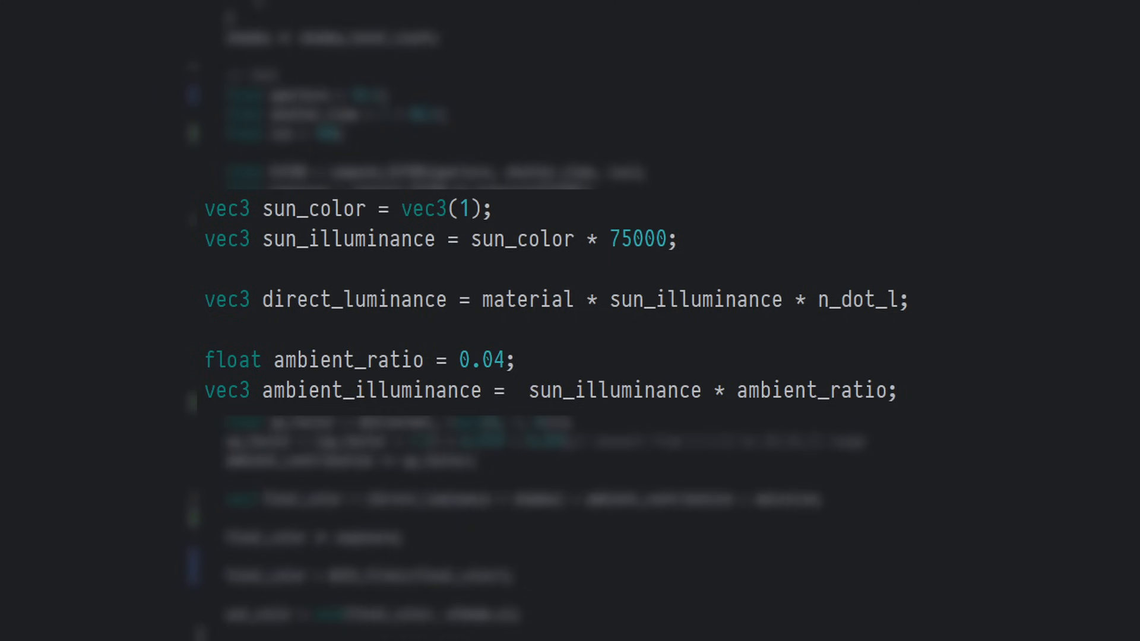
{"action": "scroll", "scroll_direction": "down", "scroll_amount": 3}
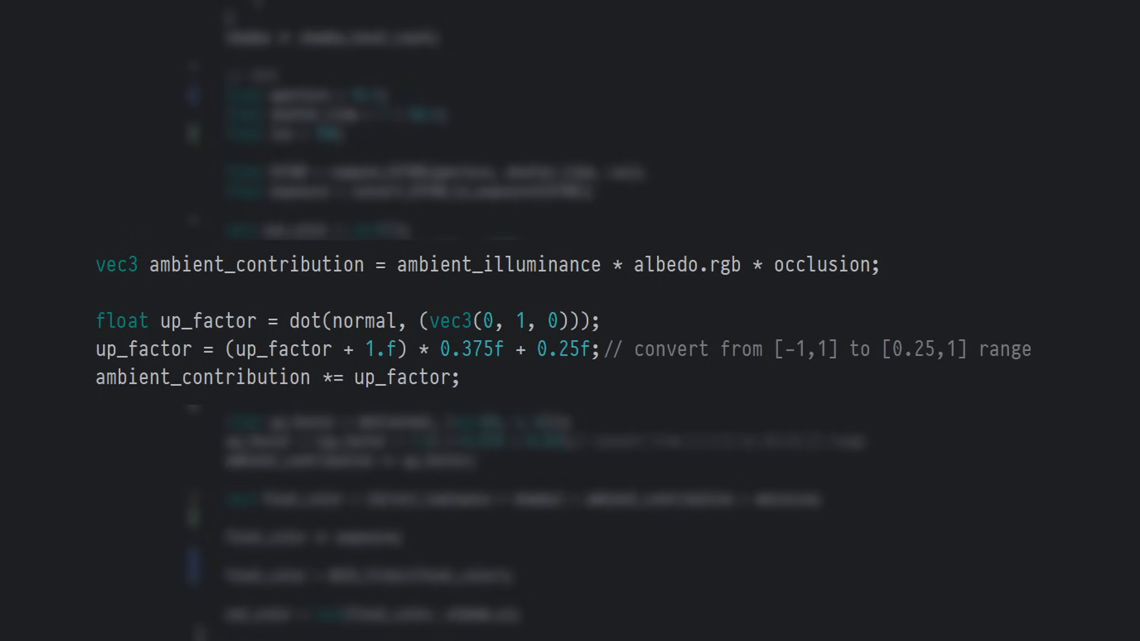
{"action": "scroll", "scroll_direction": "down", "scroll_amount": 3}
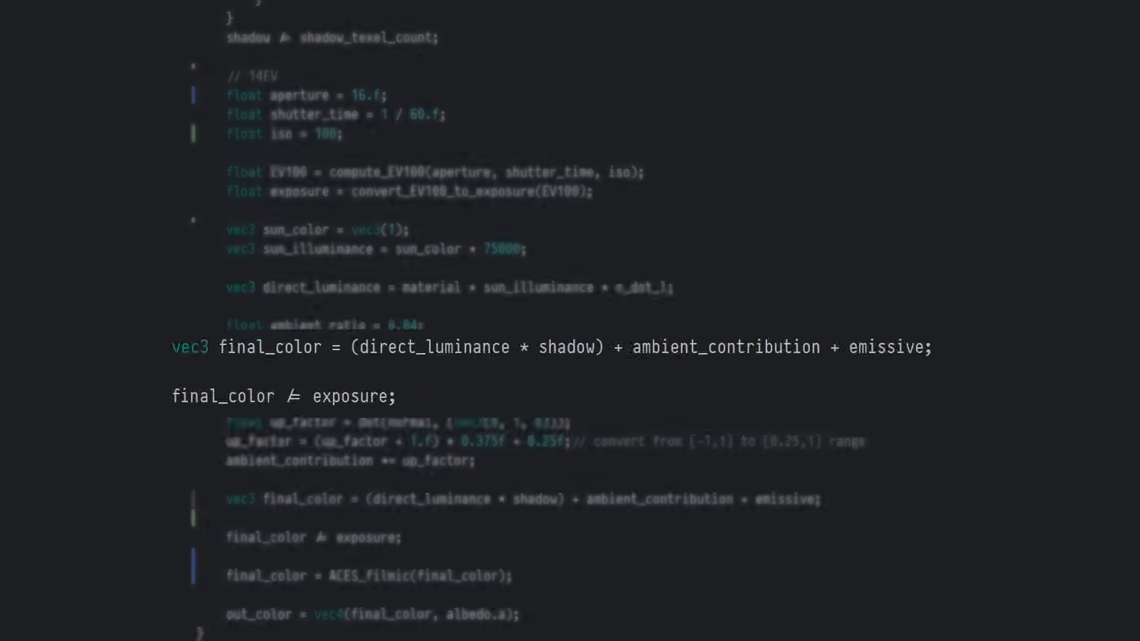